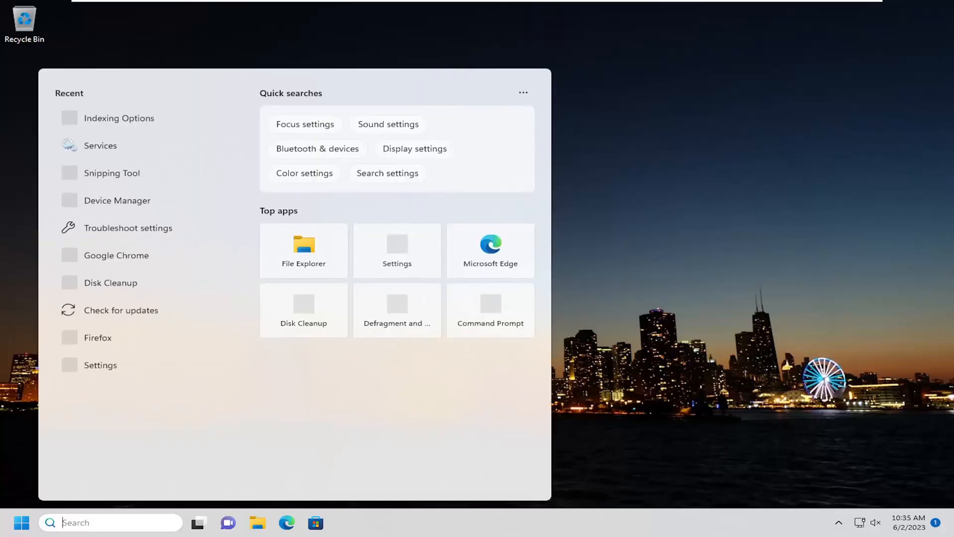
# - Search 'device manager' in Start search, replacing the 'Disk Cleanup' query, and open Device Manager
pyautogui.write('Disk Cleanup')
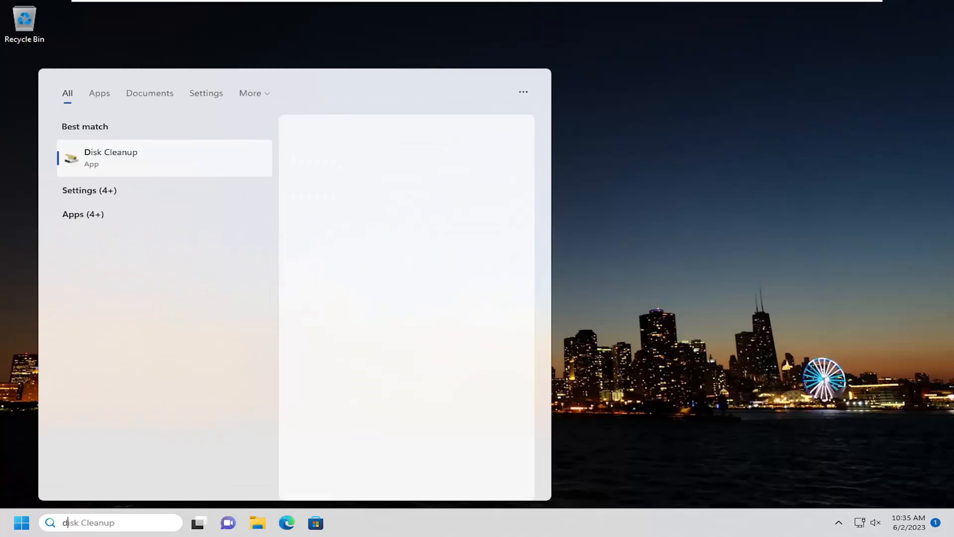
pyautogui.write('device manager')
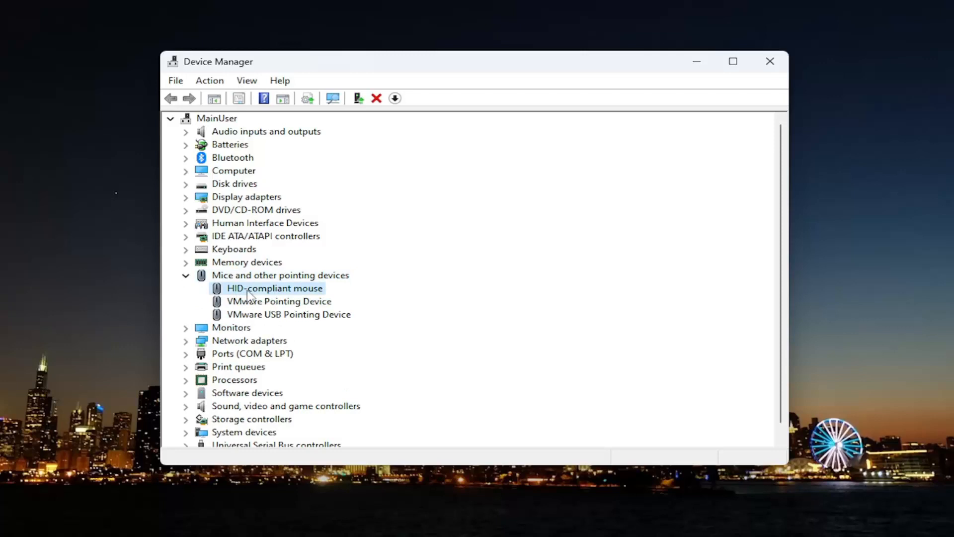
# - Reinstall the HID-compliant mouse driver from the computer's compatible list, then close Device Manager
pyautogui.rightClick(274, 288)
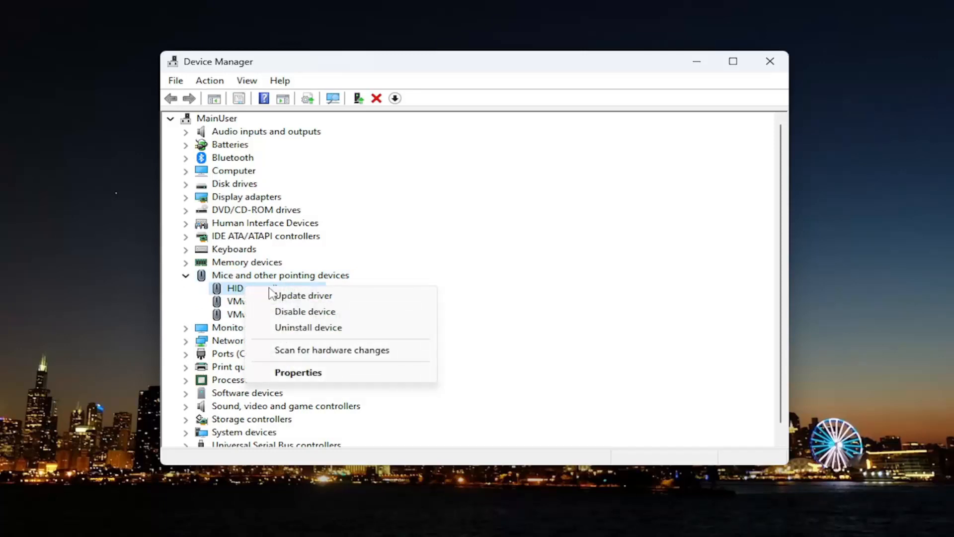
pyautogui.click(303, 295)
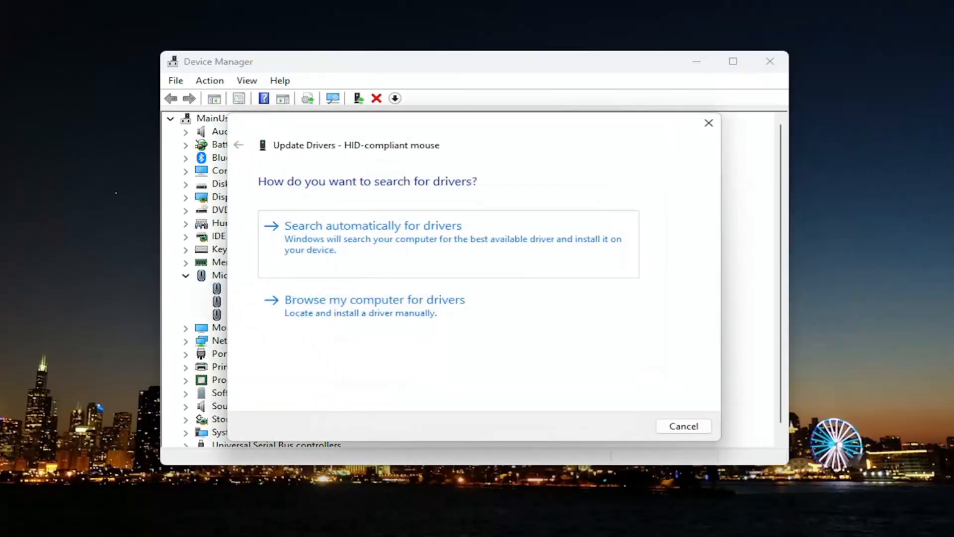
pyautogui.click(374, 299)
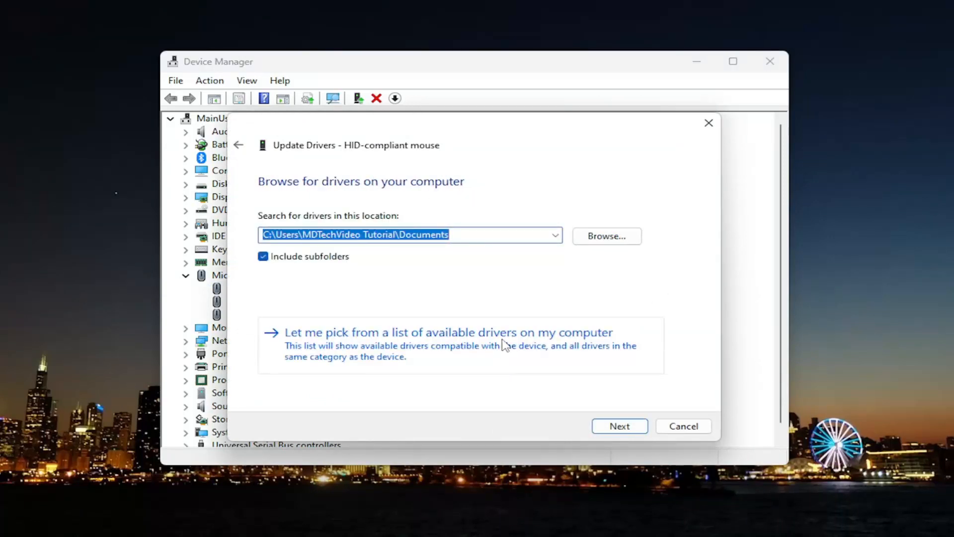
pyautogui.click(448, 333)
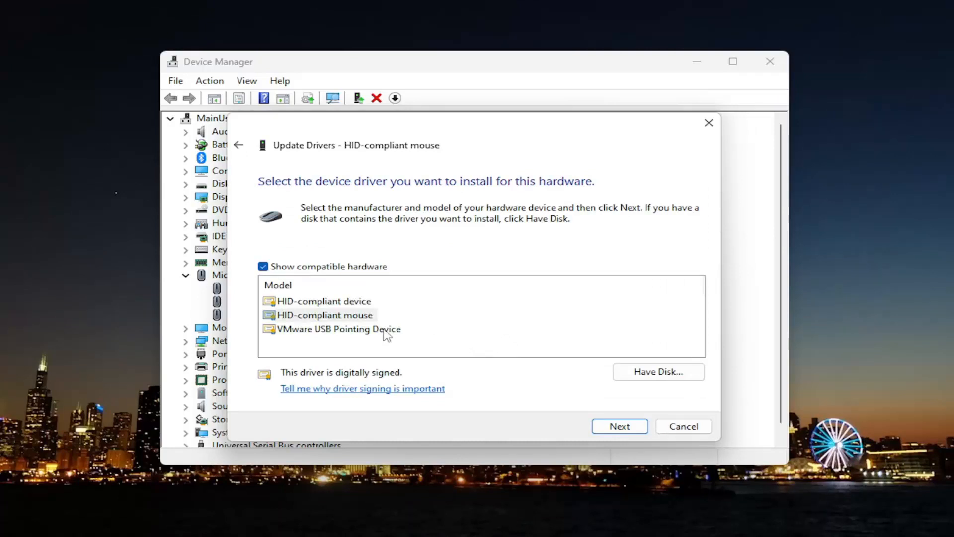
pyautogui.moveTo(361, 321)
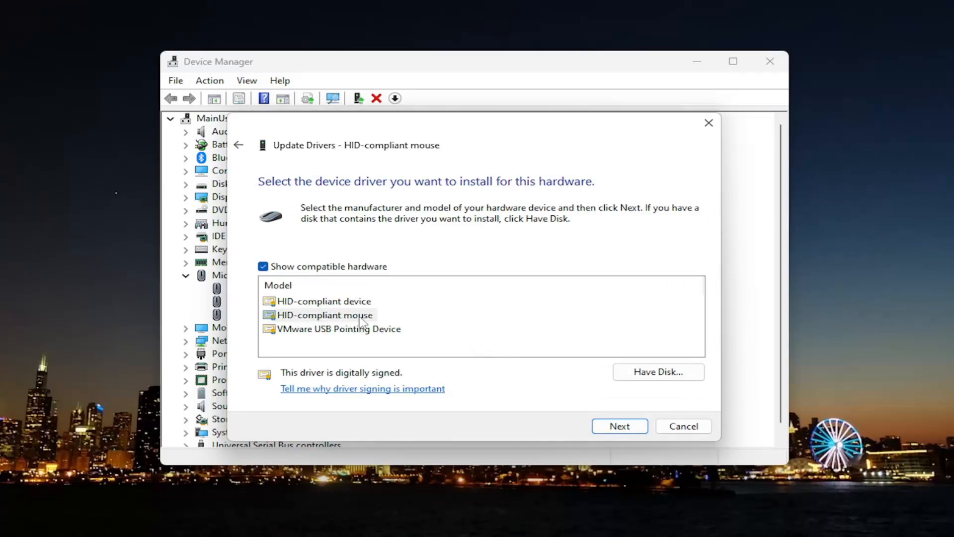
pyautogui.click(619, 425)
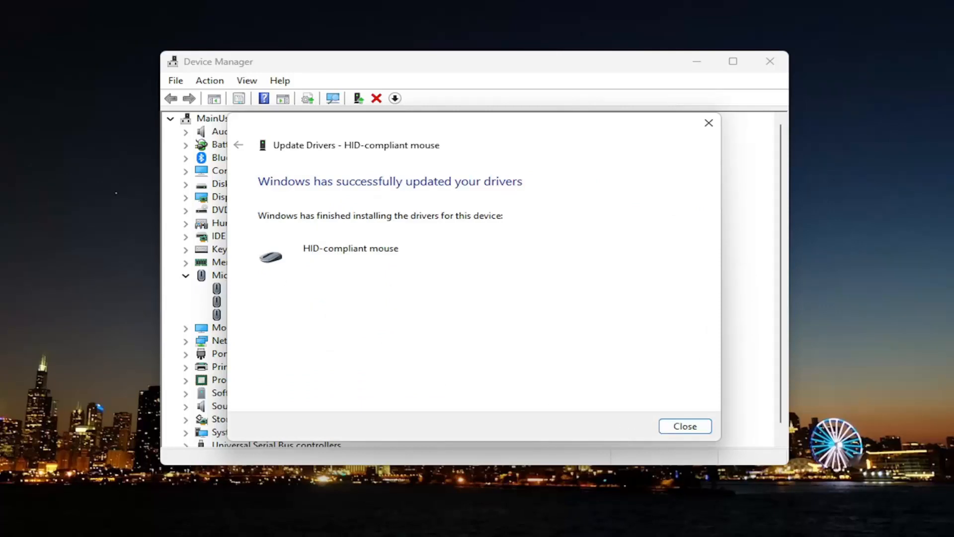
pyautogui.click(684, 425)
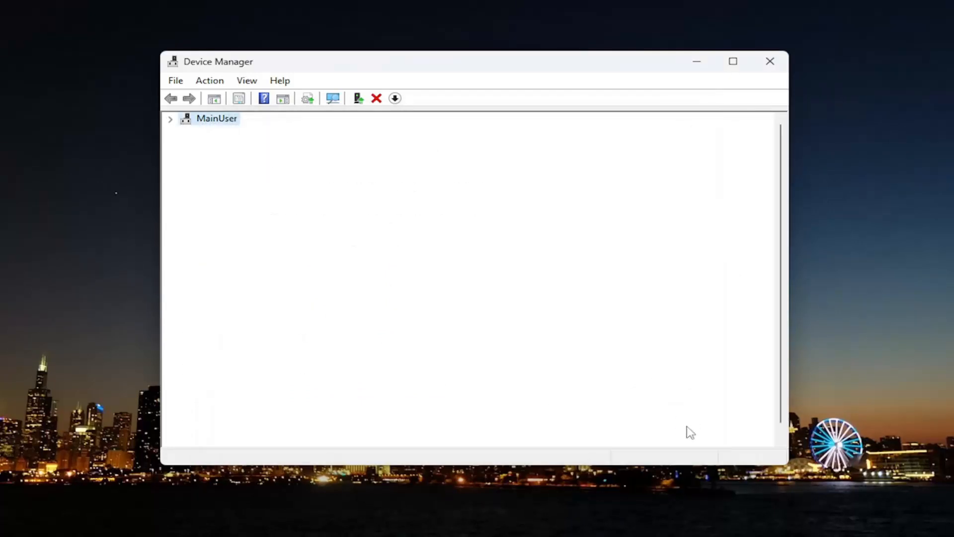
pyautogui.click(770, 61)
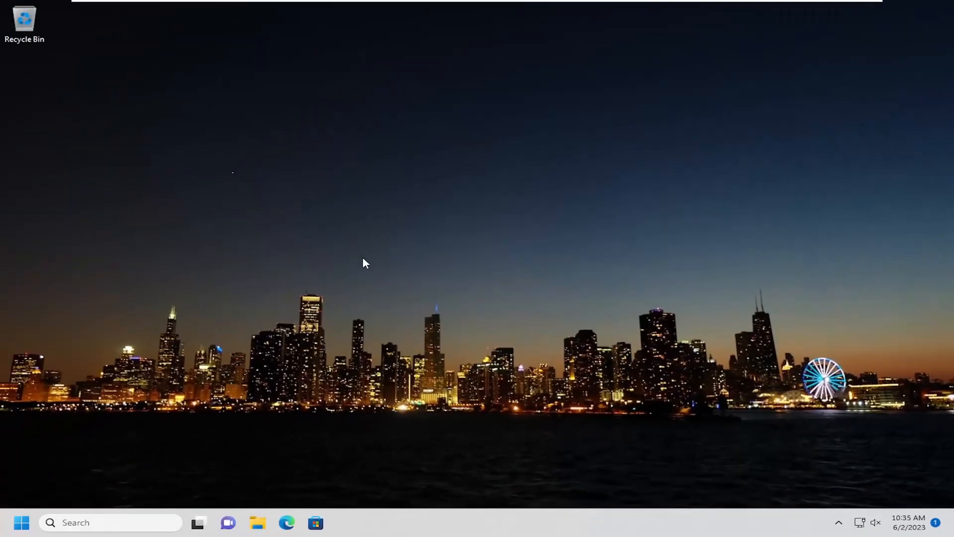
# - Search 'bluetooth and other device' to bring up the Bluetooth and other devices settings
pyautogui.click(49, 522)
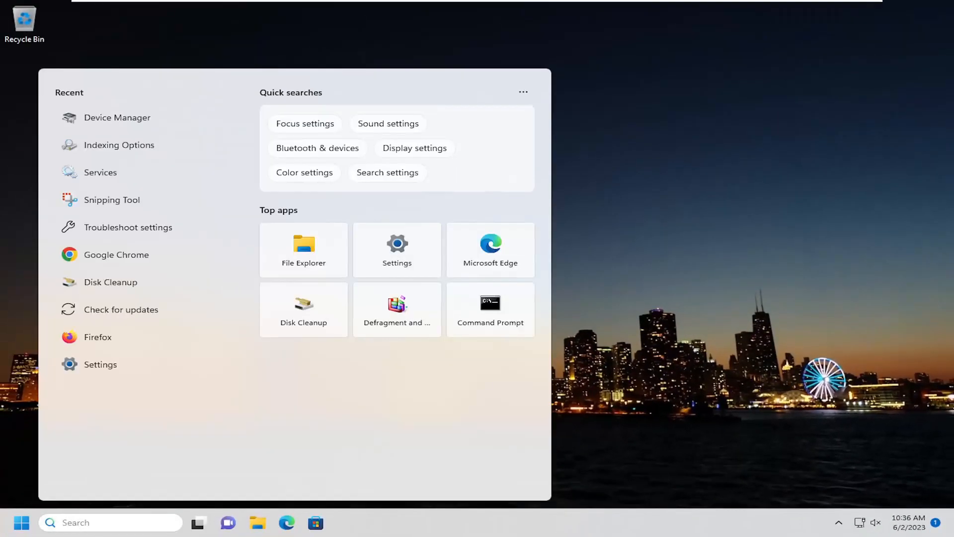
pyautogui.write('bluetooth and other device')
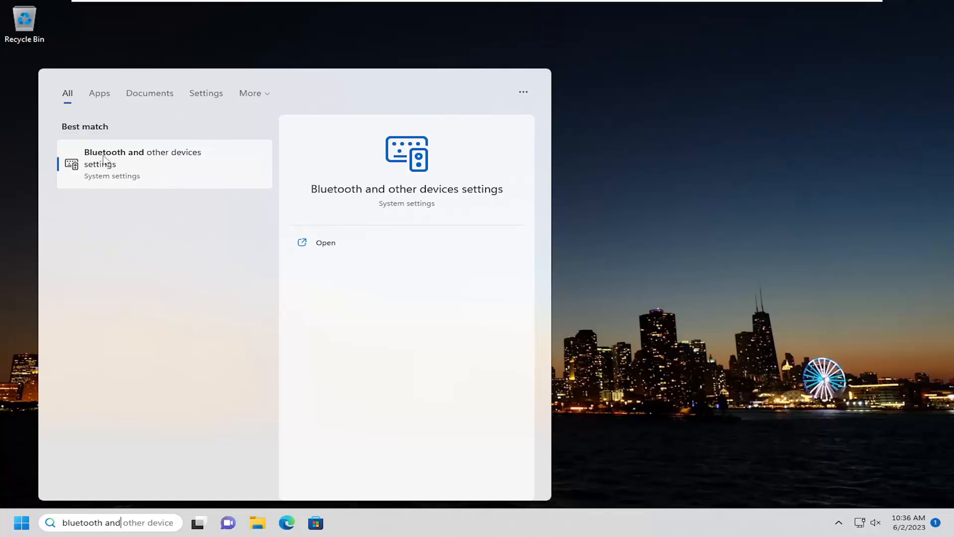
pyautogui.moveTo(144, 168)
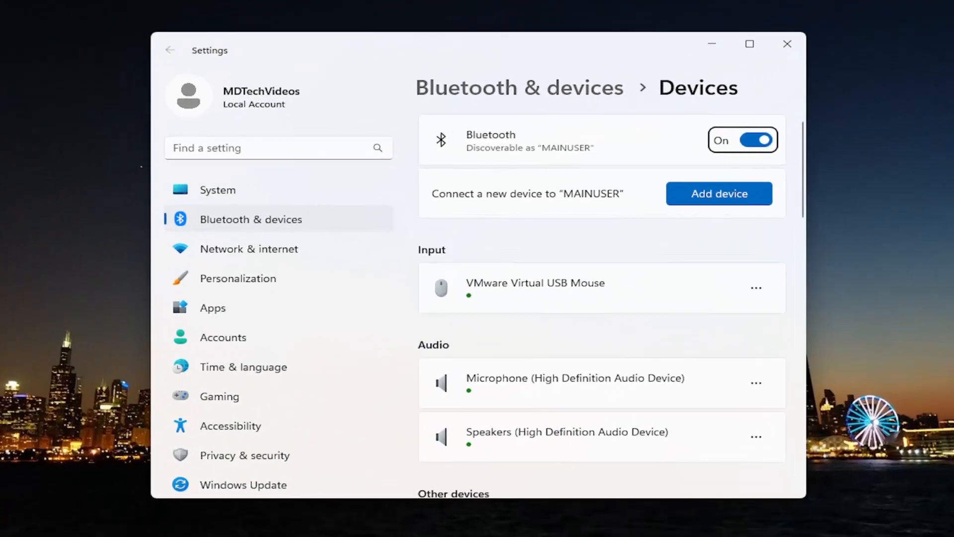
# - Go to More devices and printer settings and open Mouse settings for VMware Virtual USB Mouse
pyautogui.scroll(-3)
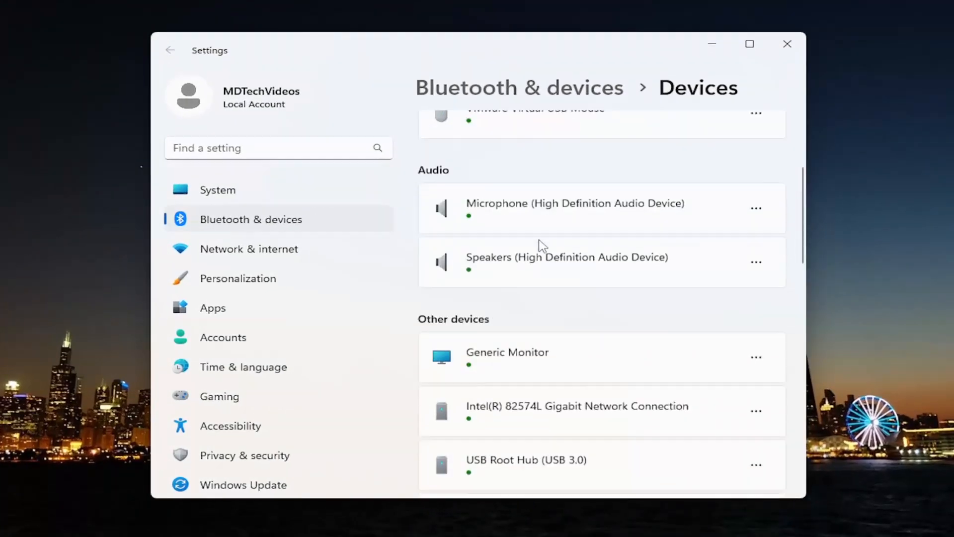
pyautogui.scroll(-3)
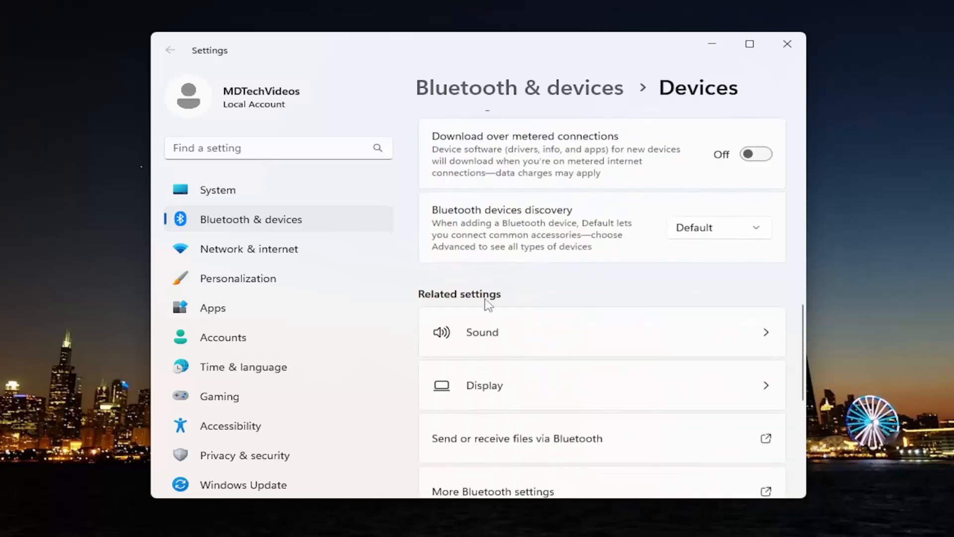
pyautogui.scroll(-3)
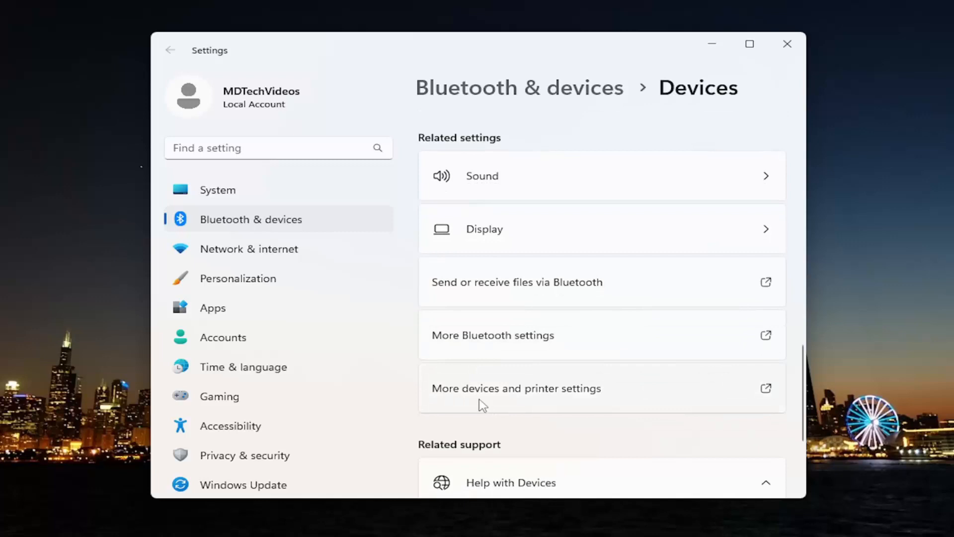
pyautogui.click(516, 388)
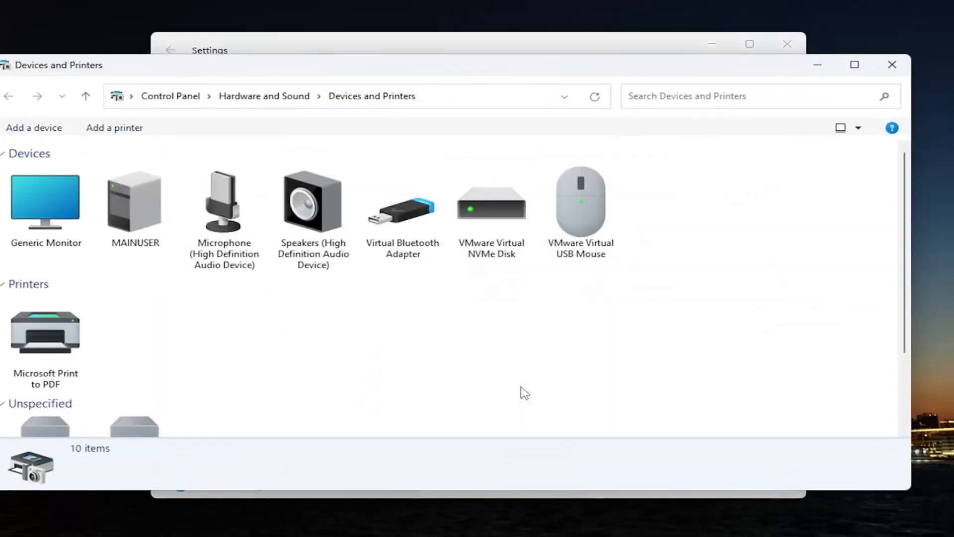
pyautogui.click(580, 207)
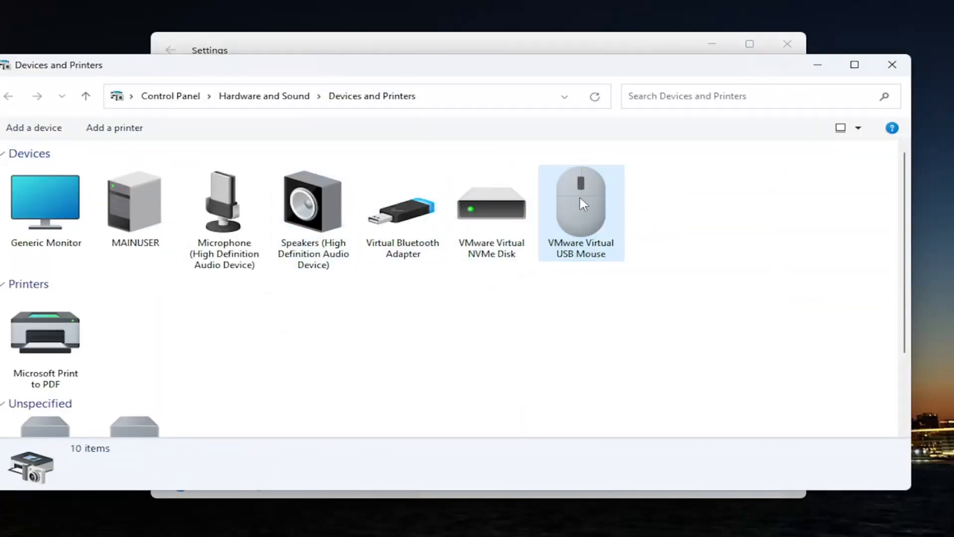
pyautogui.rightClick(581, 204)
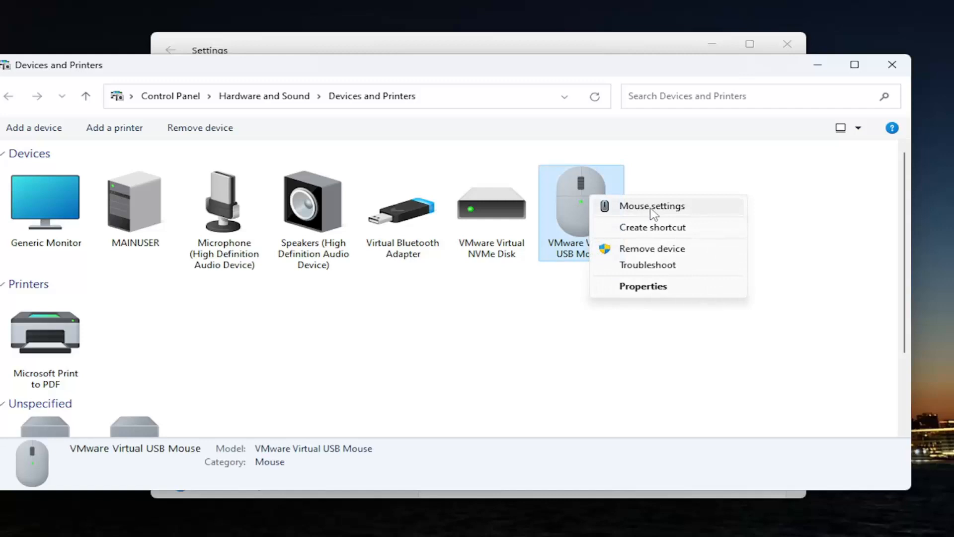
pyautogui.click(652, 205)
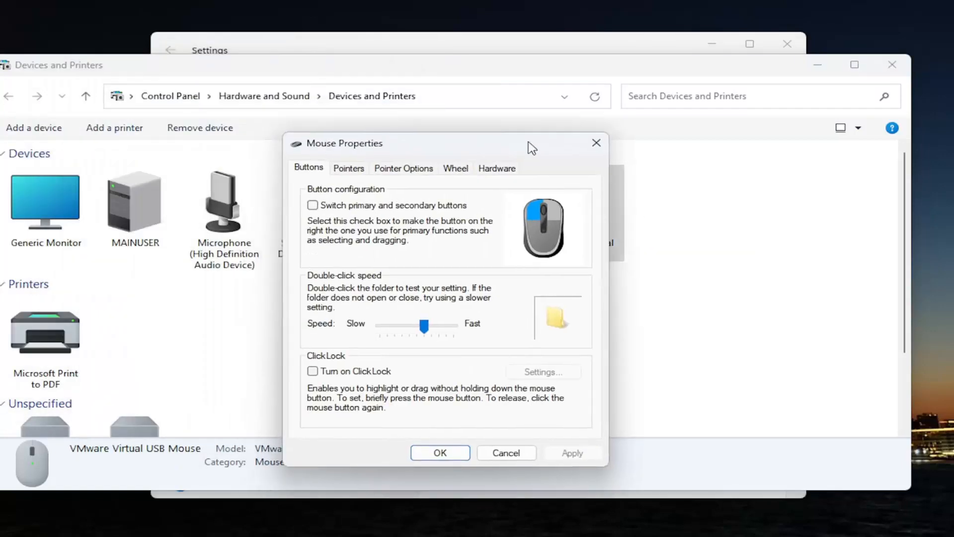
# - Show the Pointer Options tab to review pointer precision and hide-while-typing settings
pyautogui.click(403, 168)
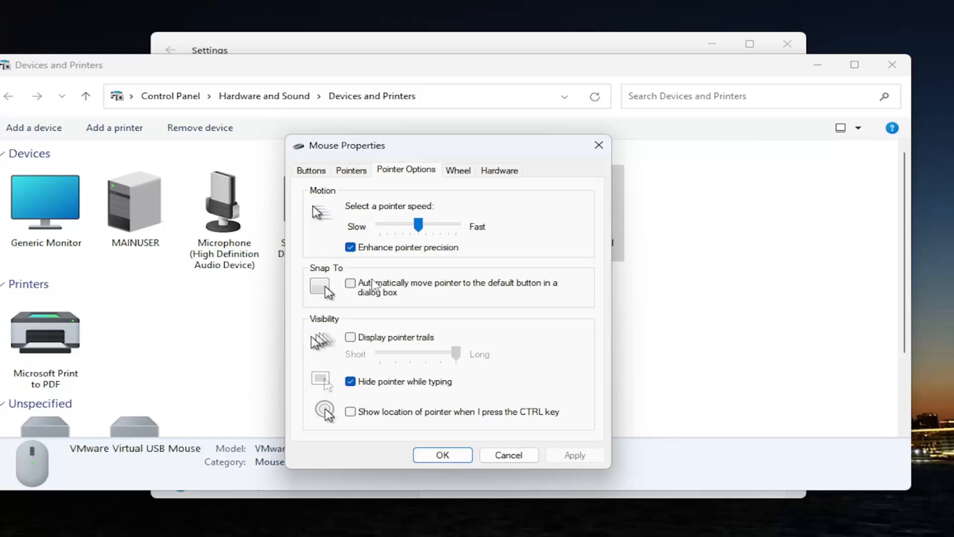
pyautogui.moveTo(360, 317)
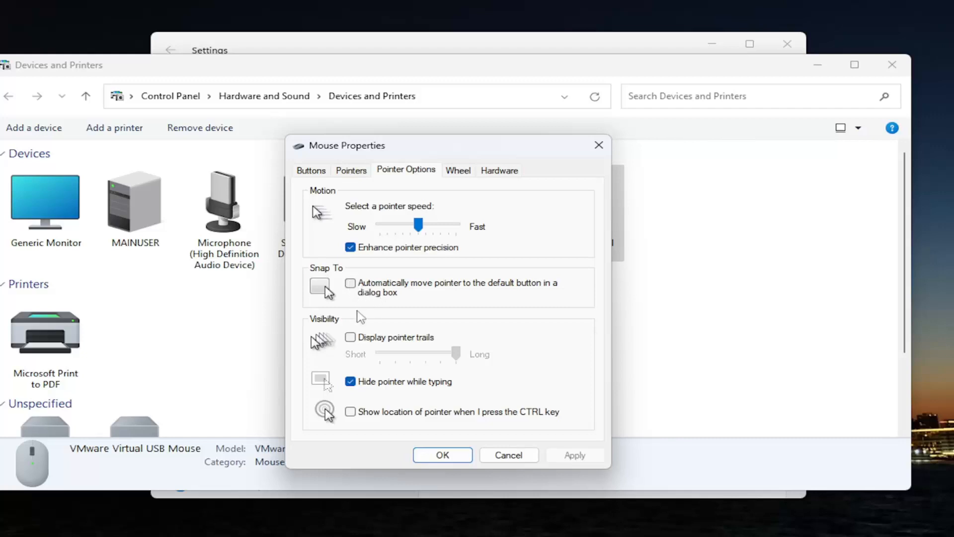
pyautogui.moveTo(346, 395)
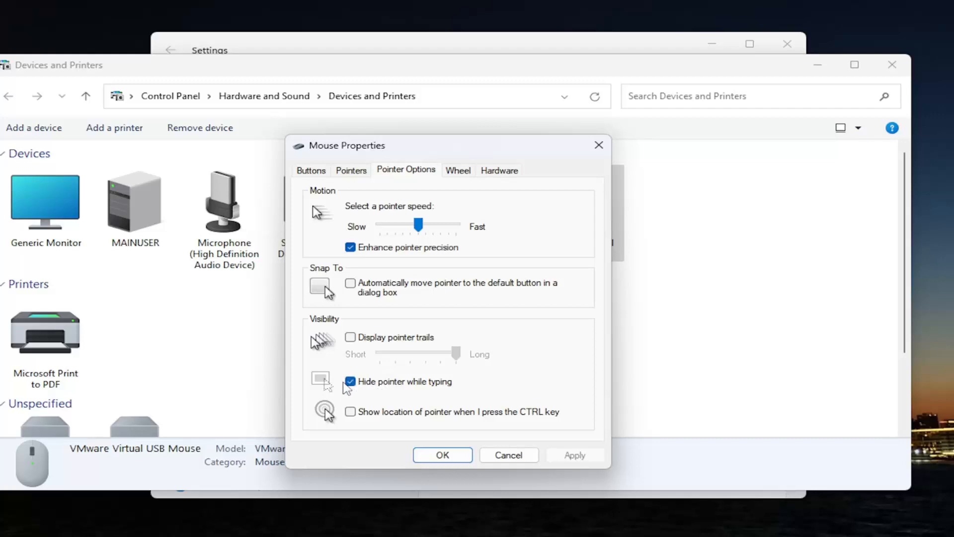
pyautogui.moveTo(358, 392)
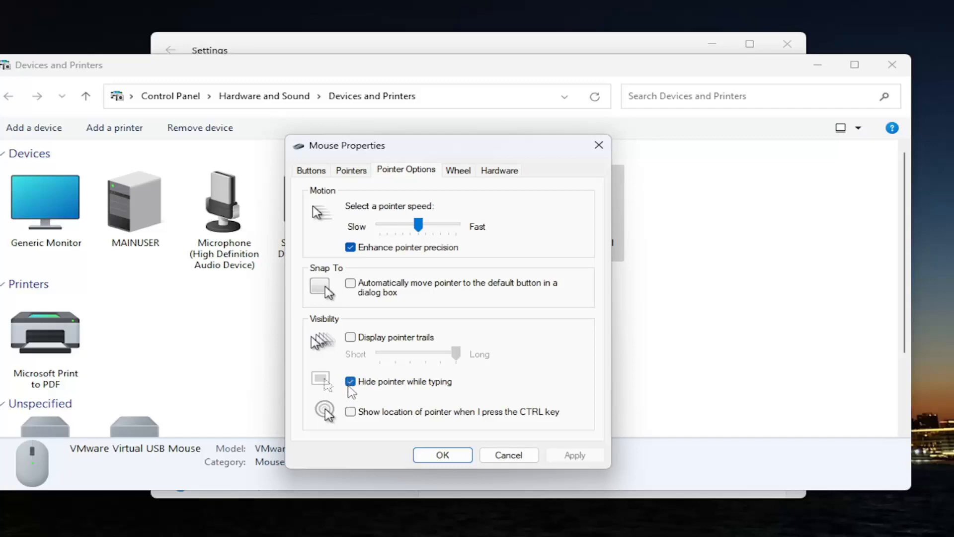
pyautogui.moveTo(368, 403)
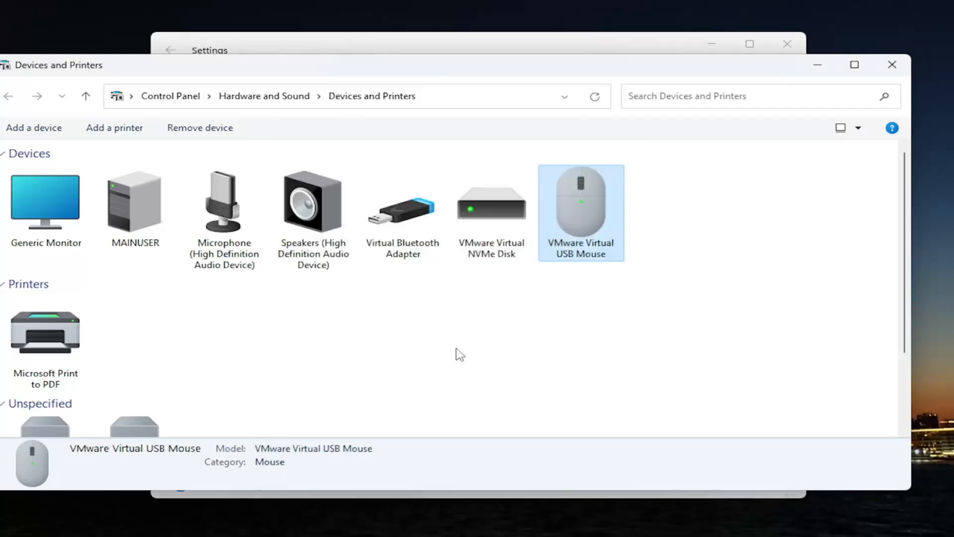
# - Close Mouse Properties without changes and restart Windows to the Welcome screen
pyautogui.click(891, 64)
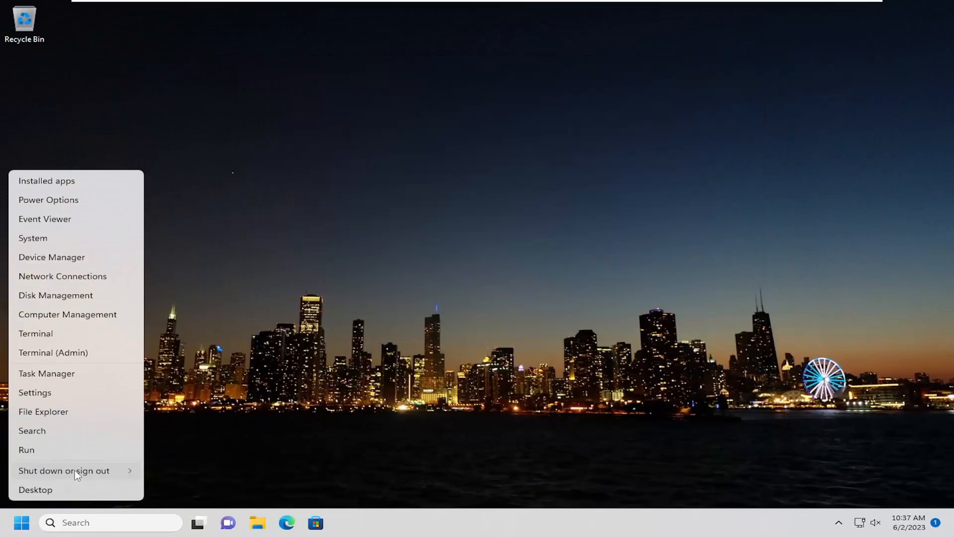
pyautogui.click(64, 470)
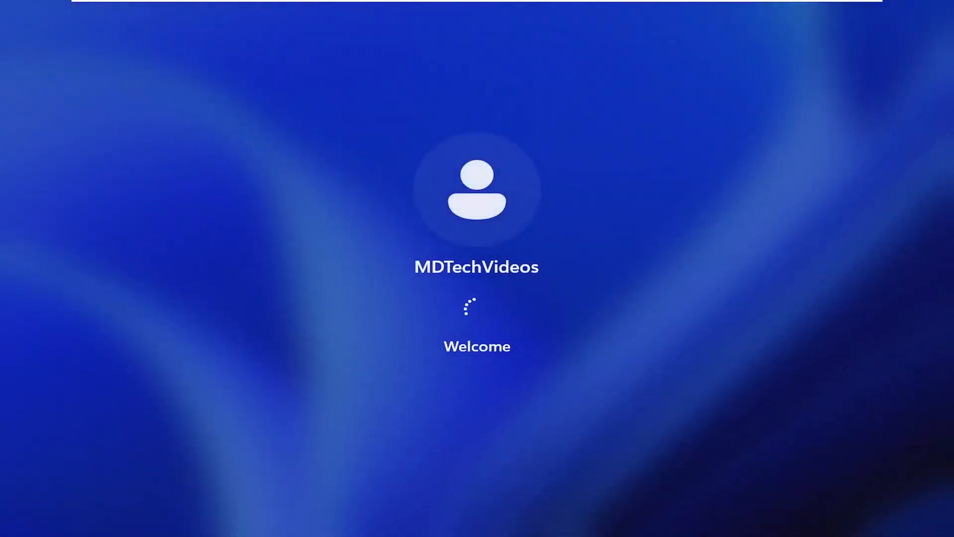